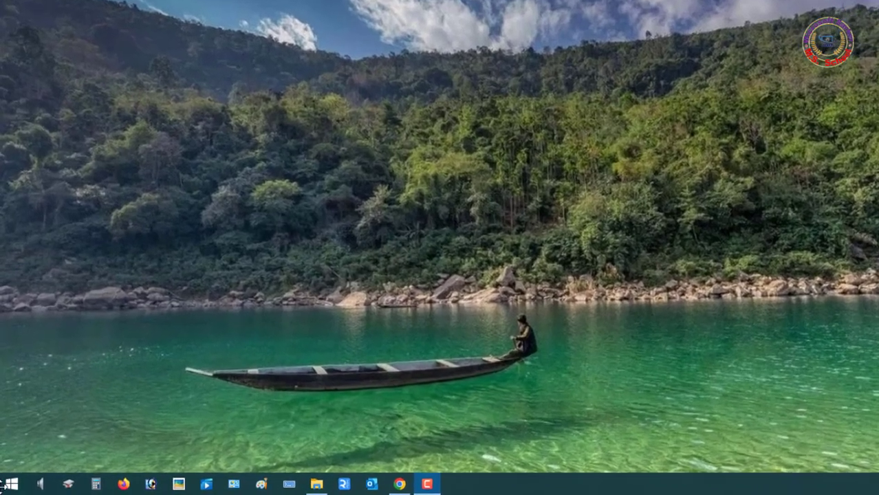
Confirm the Start menu shows no power options, then run gpedit.msc.
left_click(10, 484)
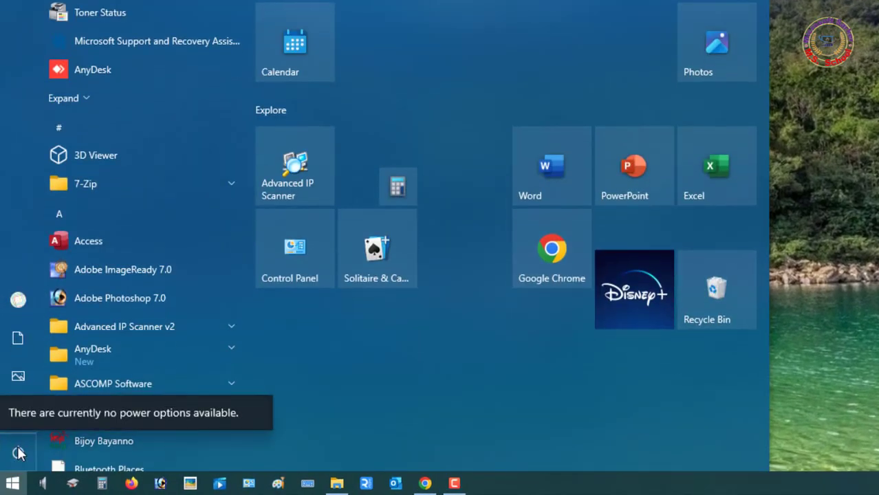
mouse_move(58, 426)
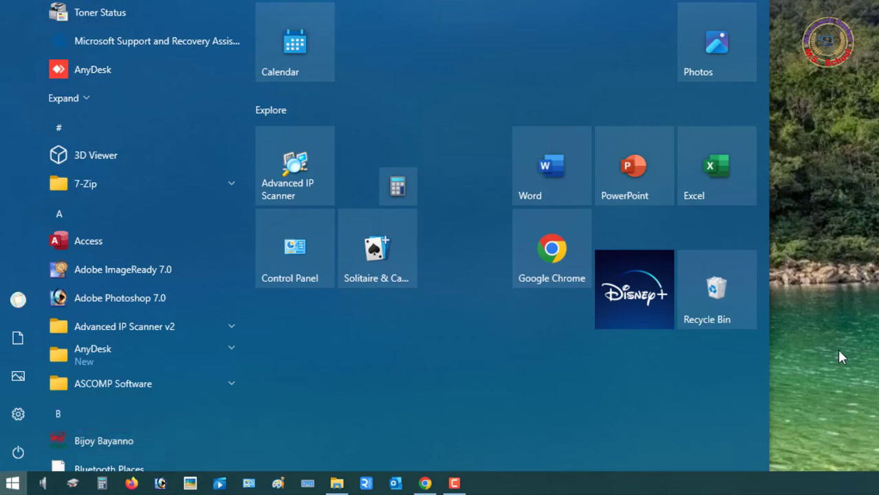
key("Win+r")
type("gpedit.msc")
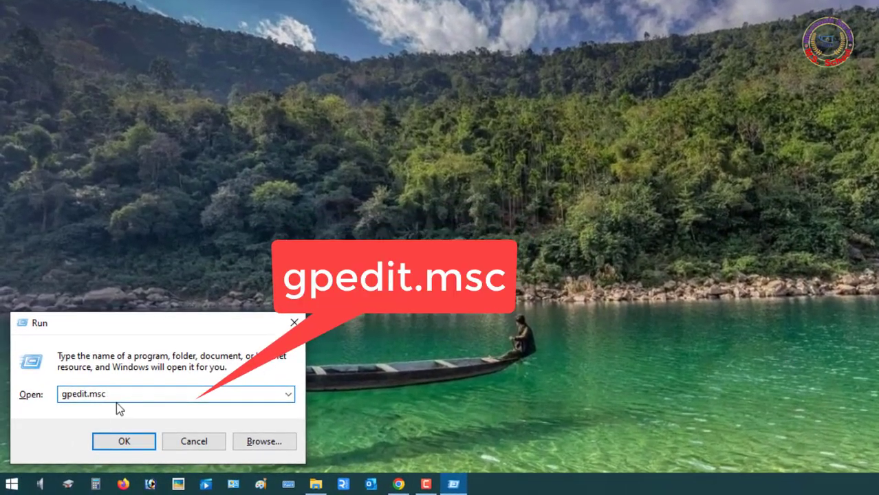
left_click(123, 441)
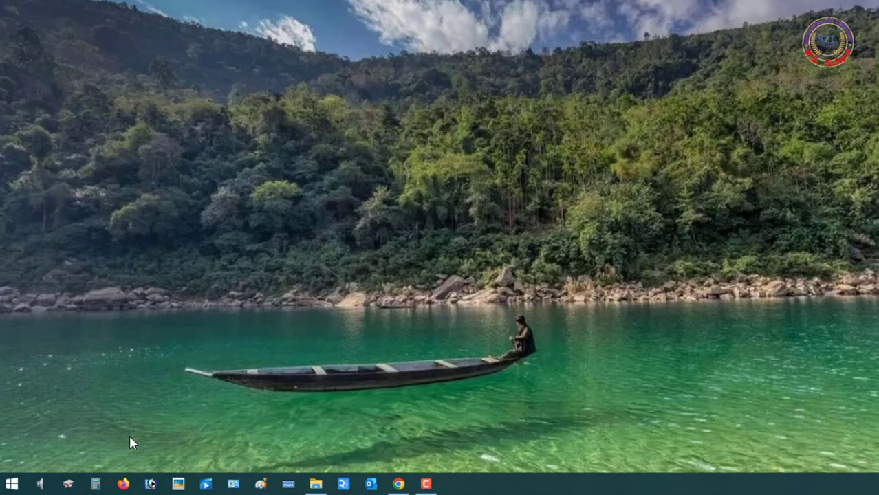
Maximize the editor and select User Configuration's Start Menu and Taskbar templates.
left_click(452, 483)
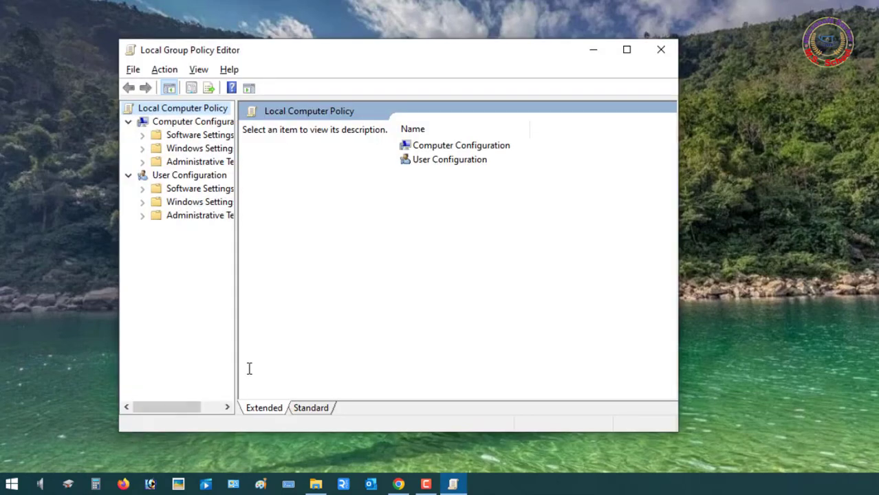
mouse_move(237, 297)
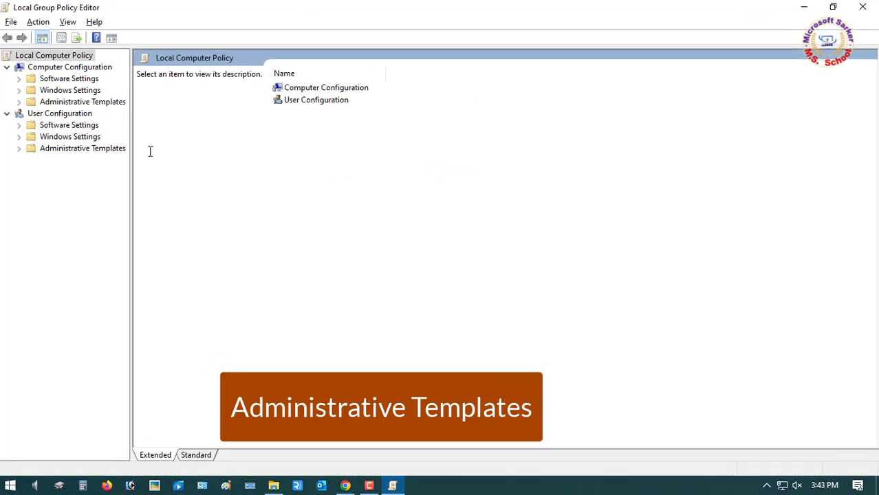
left_click(83, 148)
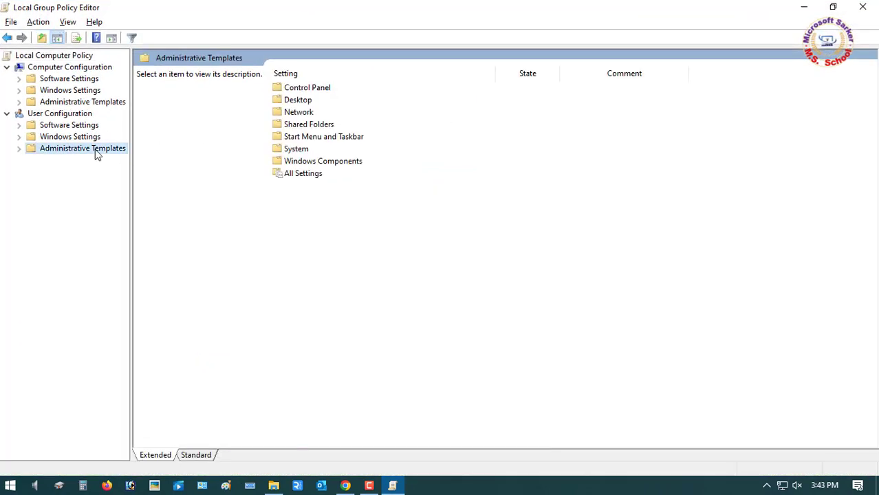
left_click(323, 136)
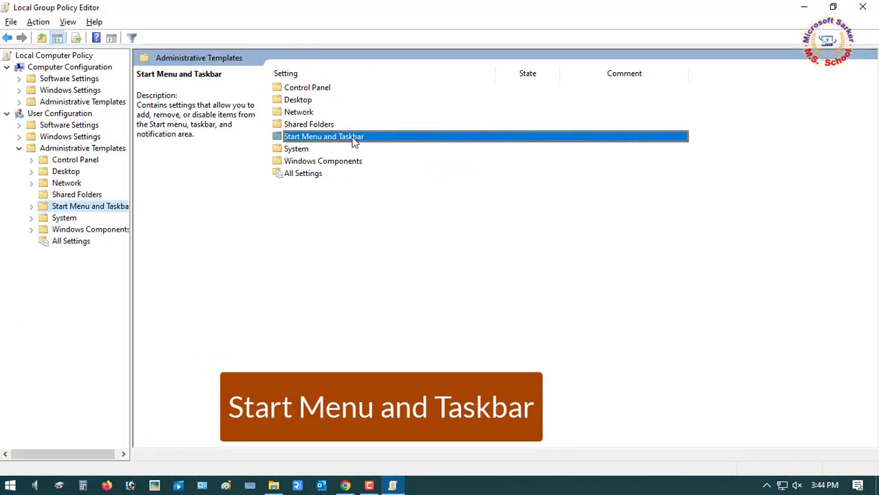
Set 'Remove and prevent access to the Shut Down, Restart, Sleep, and Hibernate commands' to Not Configured.
double_click(323, 136)
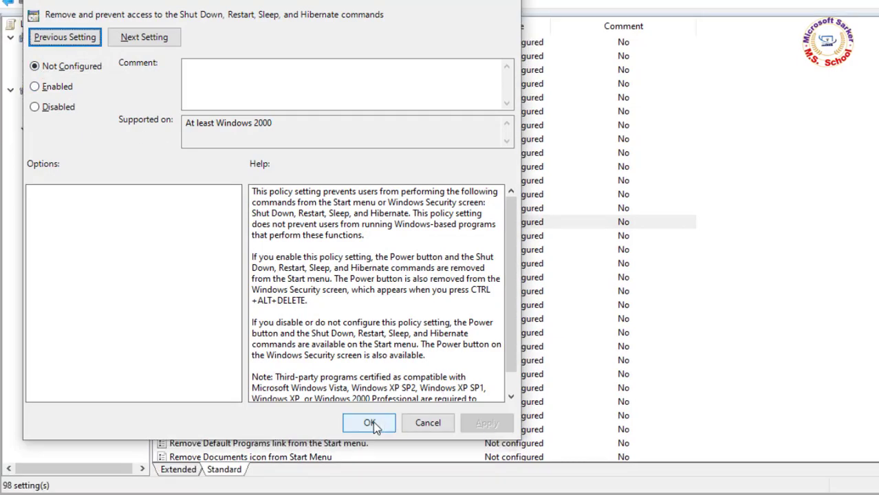
left_click(369, 423)
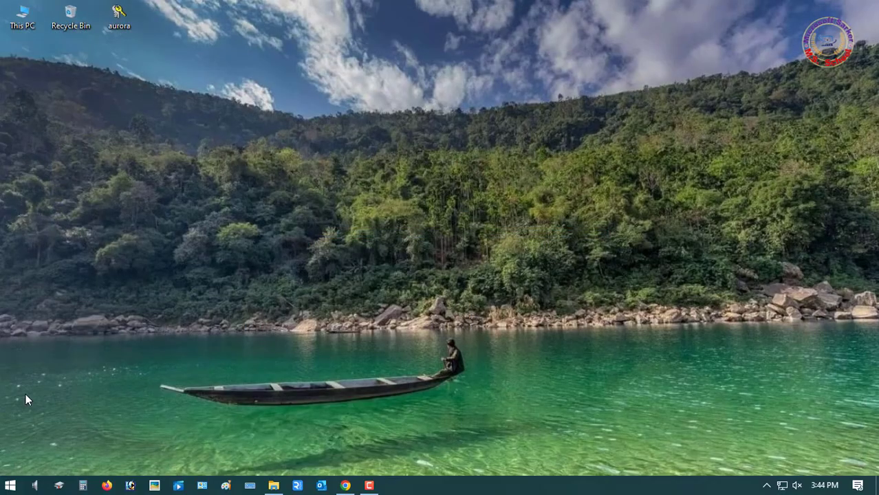
Check that the Start menu power button now offers Sleep, Shut down and Restart.
left_click(10, 486)
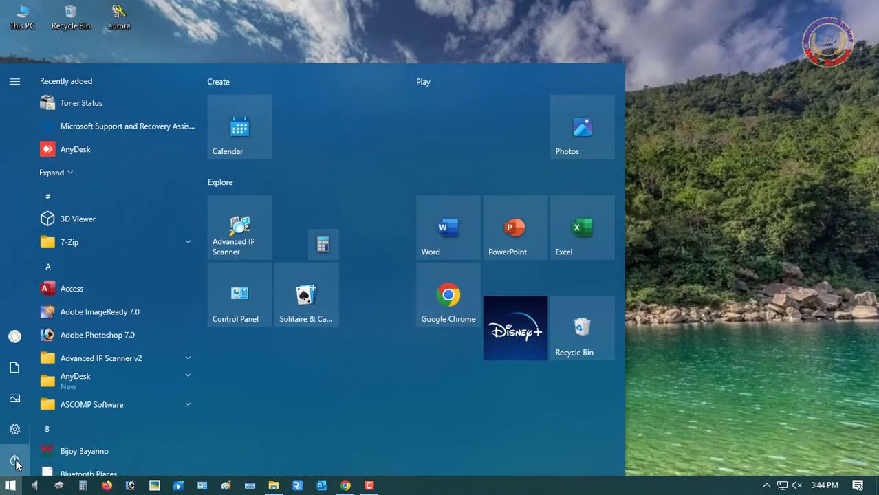
left_click(15, 460)
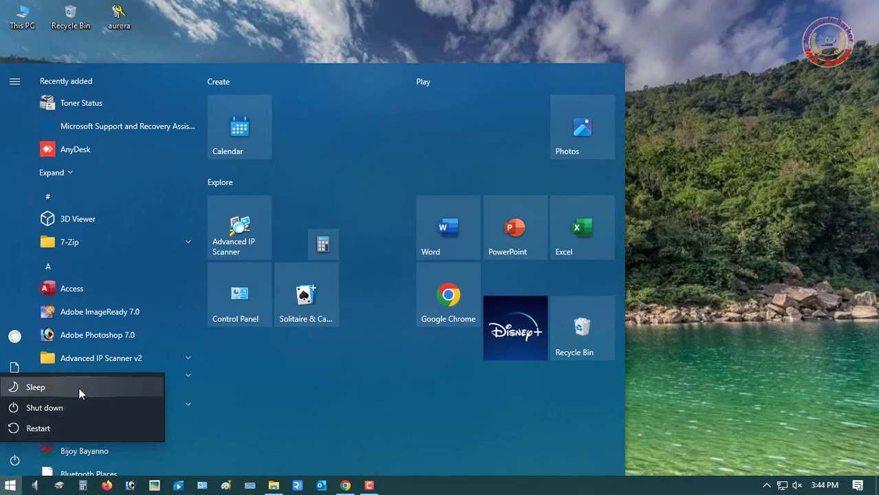
mouse_move(202, 425)
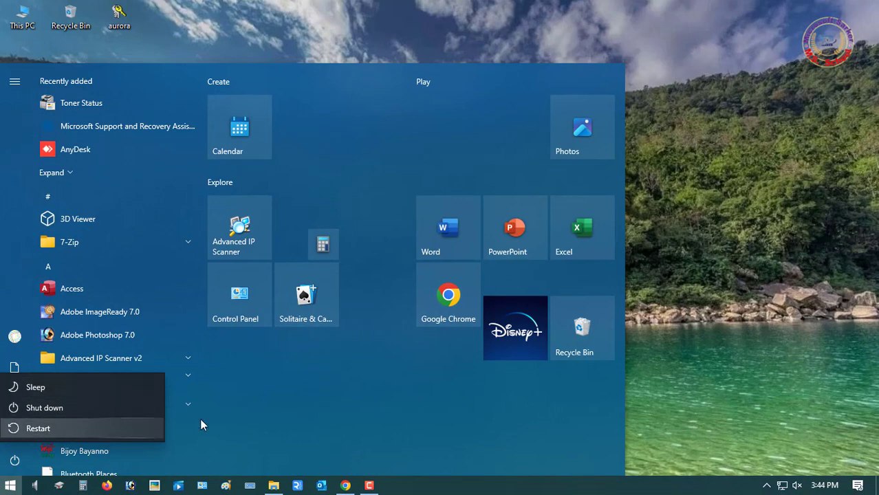